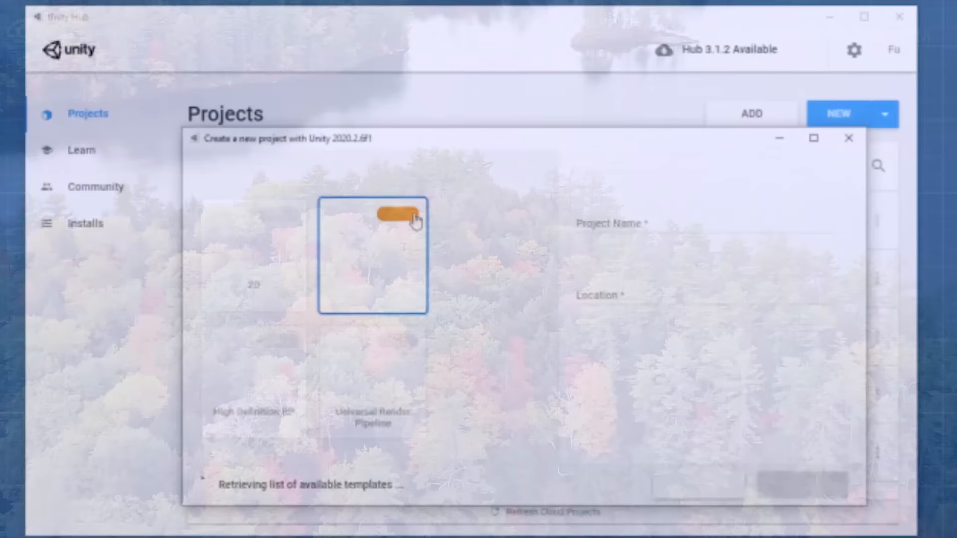
- Create the new 3D project 'Ecosystem' in D:\Games
type("Ecosystem")
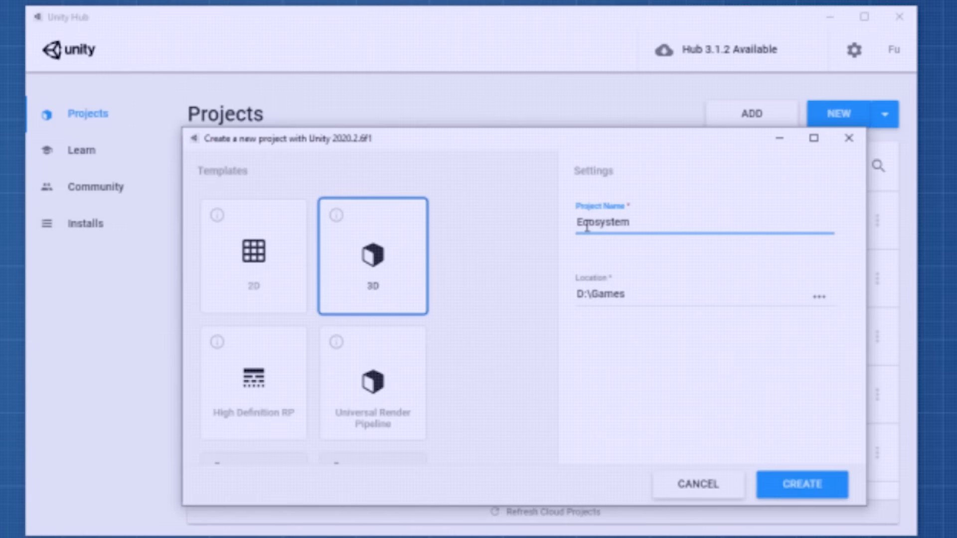
left_click(801, 485)
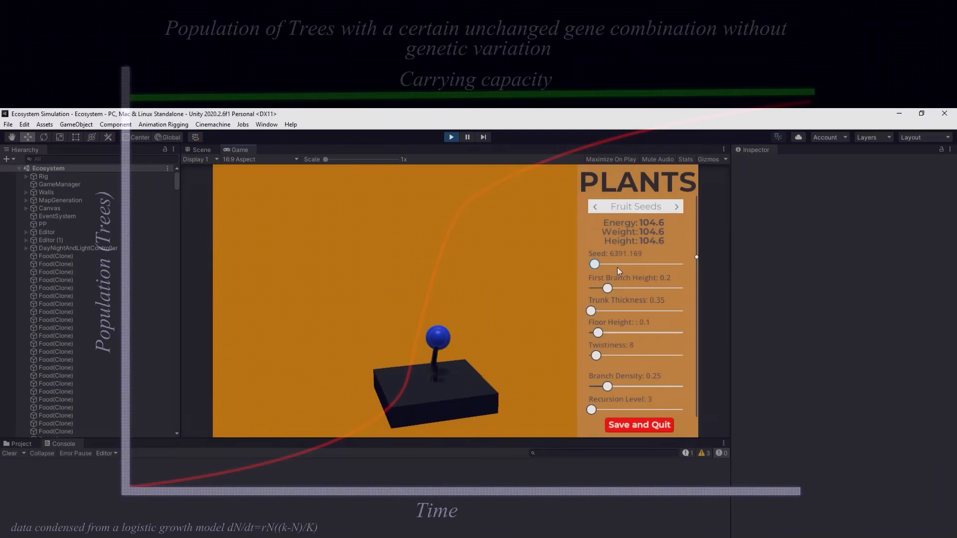
left_click_drag(594, 264, 784, 207)
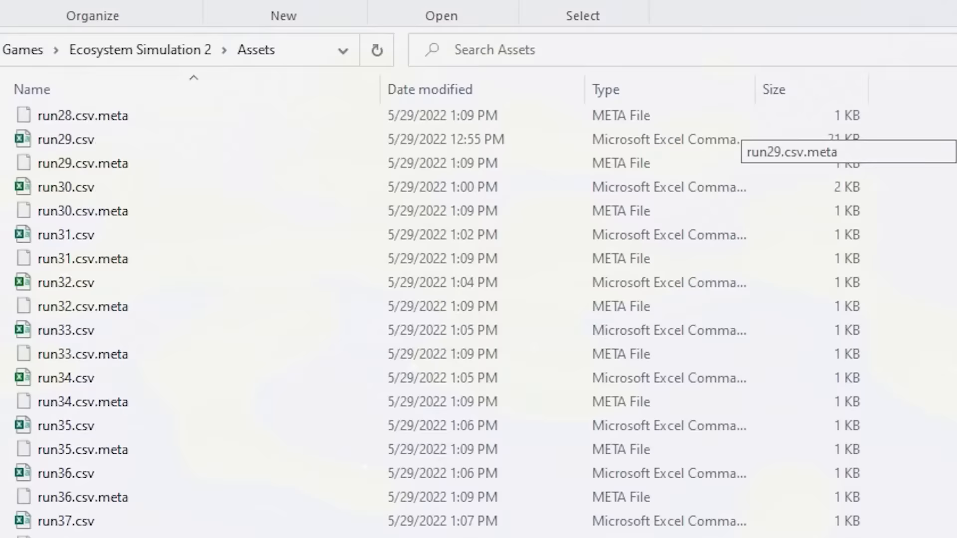
- Open an exported run CSV from the Assets folder in Excel to view its population chart
double_click(54, 139)
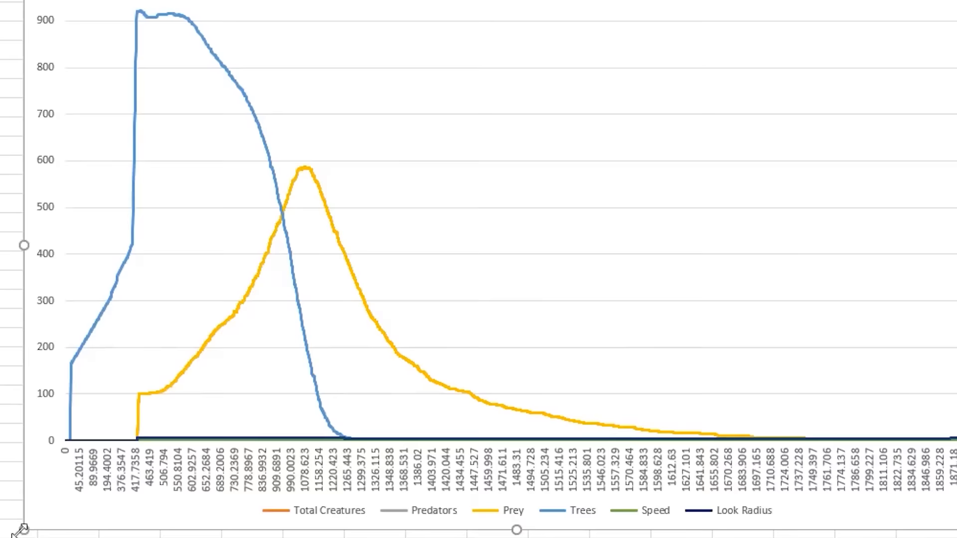